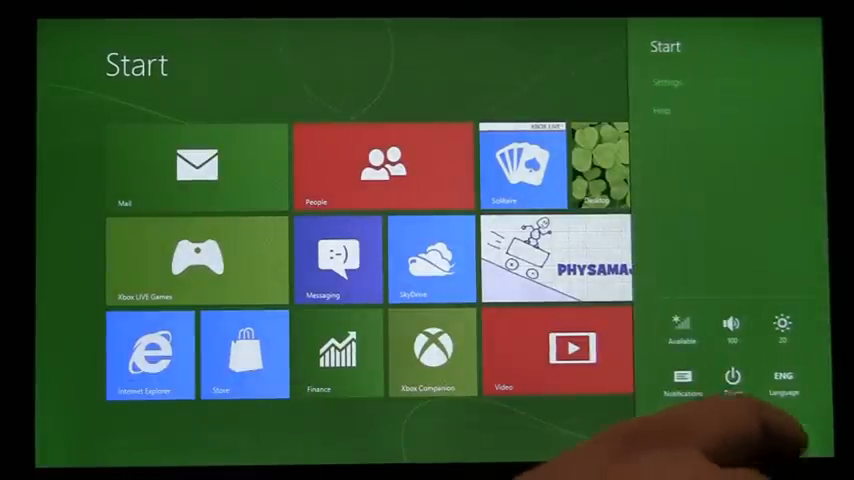
- Choose 'More PC settings' from the Settings charm to open PC settings
{"action": "left_click", "coordinate": [665, 81]}
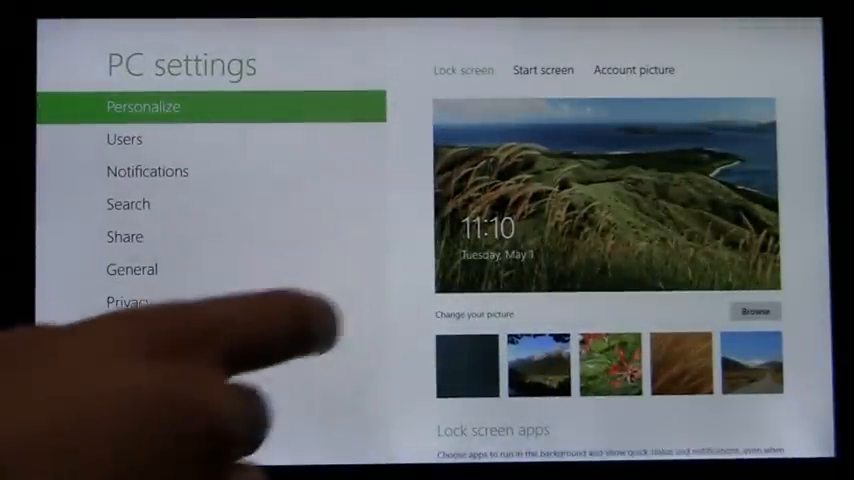
- Select the General category and scroll down to the Advanced startup section
{"action": "left_click", "coordinate": [131, 269]}
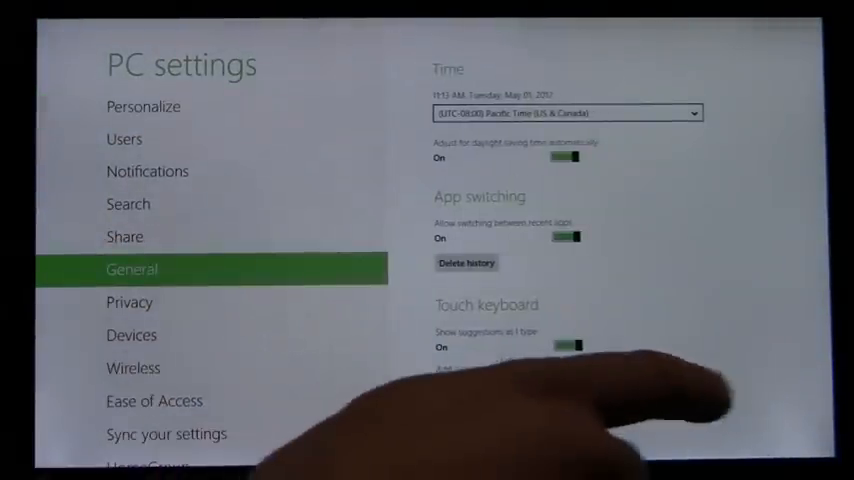
{"action": "scroll", "scroll_direction": "down", "scroll_amount": 3}
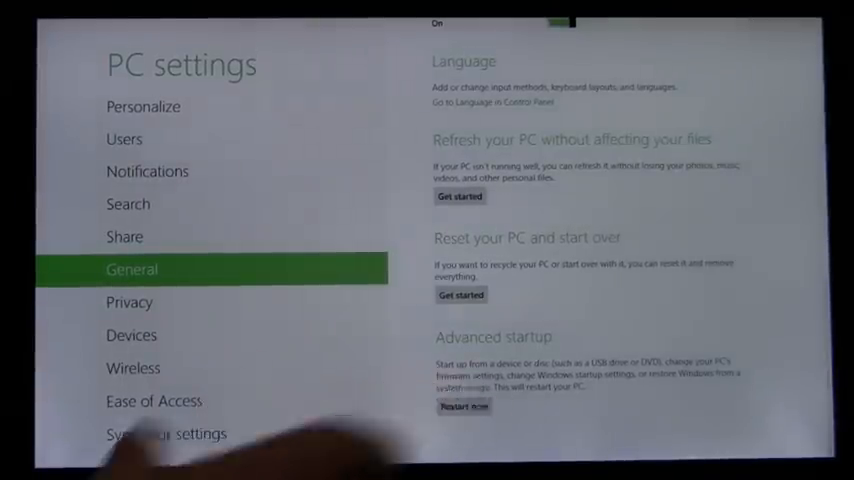
- Restart now under Advanced startup to reach the Choose an option boot menu
{"action": "left_click", "coordinate": [464, 406]}
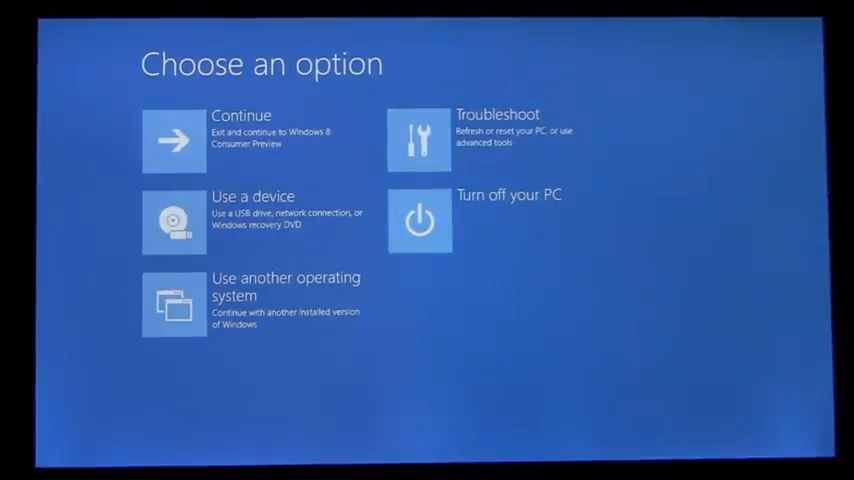